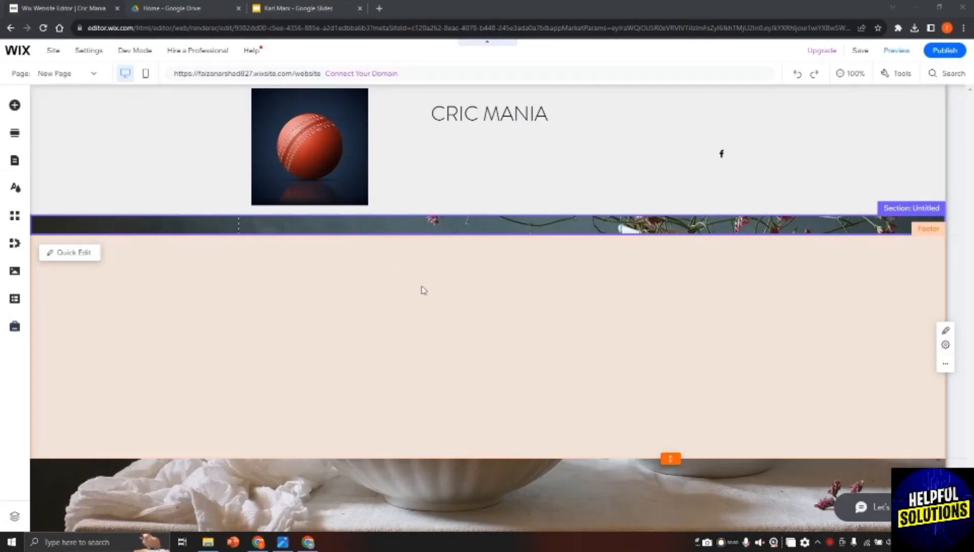
mouse_move(191, 227)
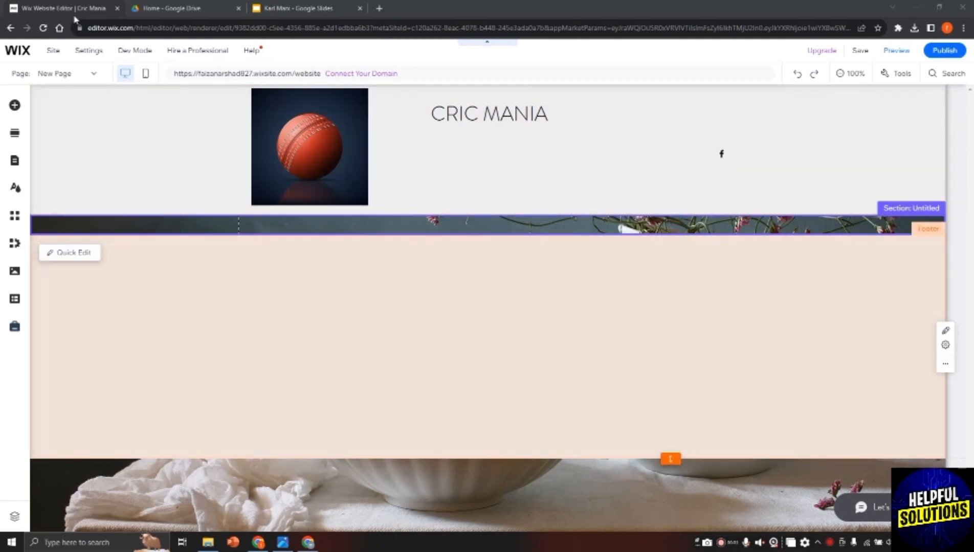
Step: Bring up the Karl Marx presentation in Google Slides from the Drive tab
click(179, 8)
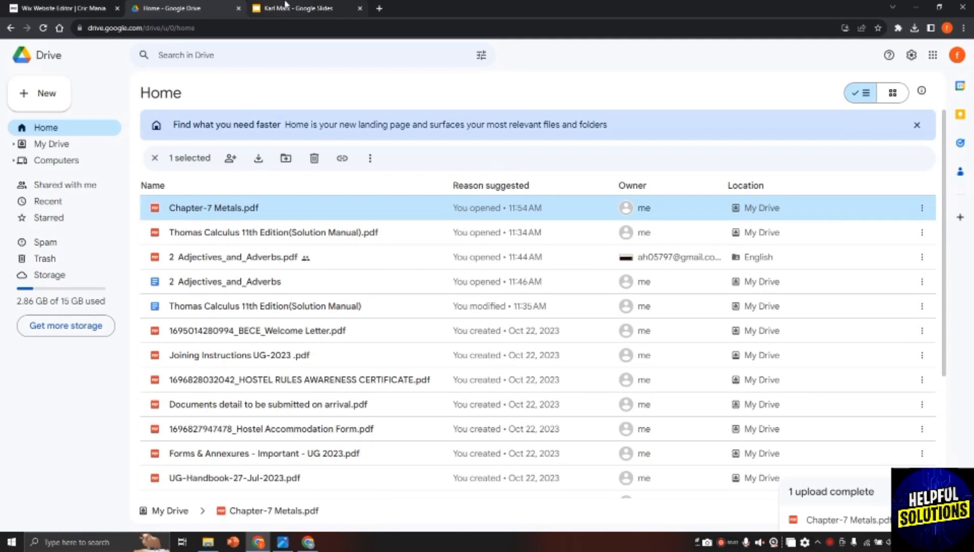
click(301, 8)
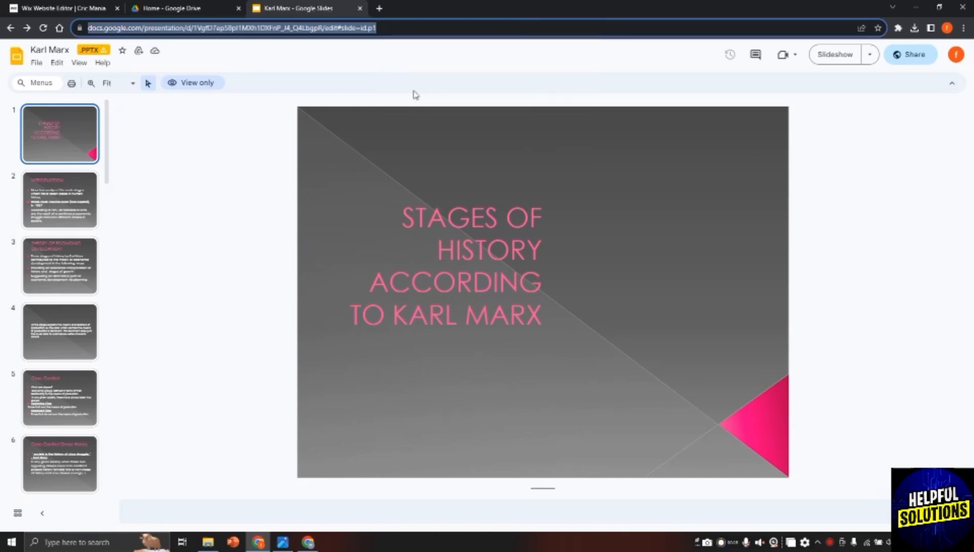
Step: Return to Wix Editor and browse the Add Elements catalogue down to the embed options
click(62, 9)
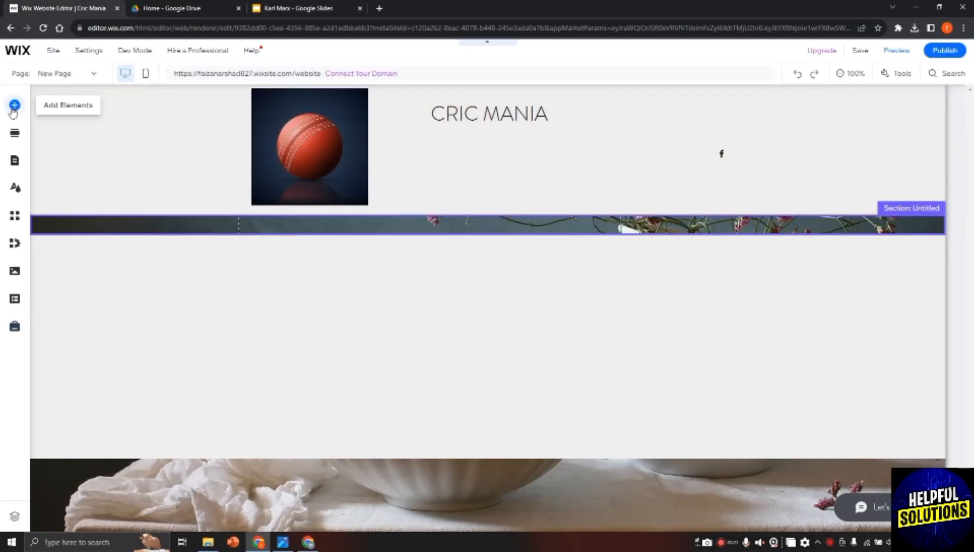
click(14, 105)
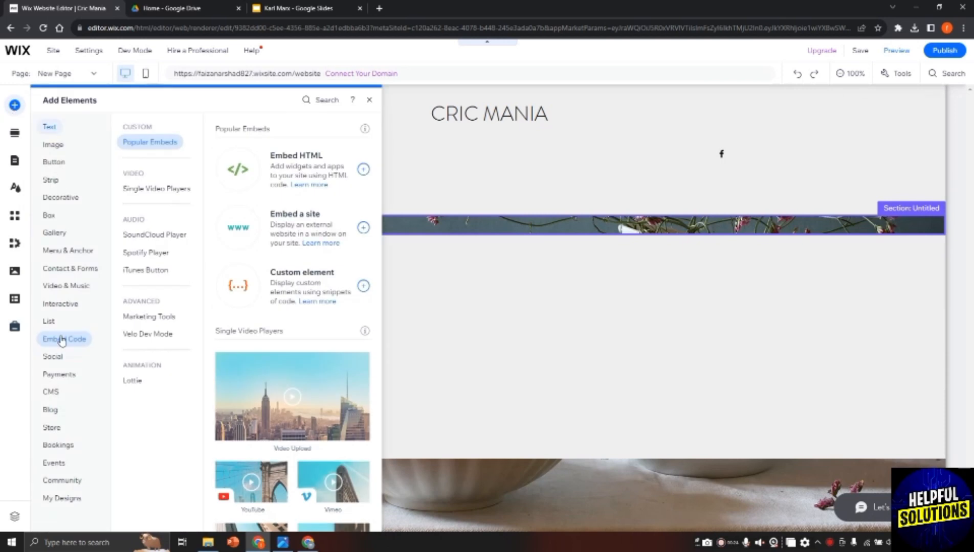
scroll(down, 3)
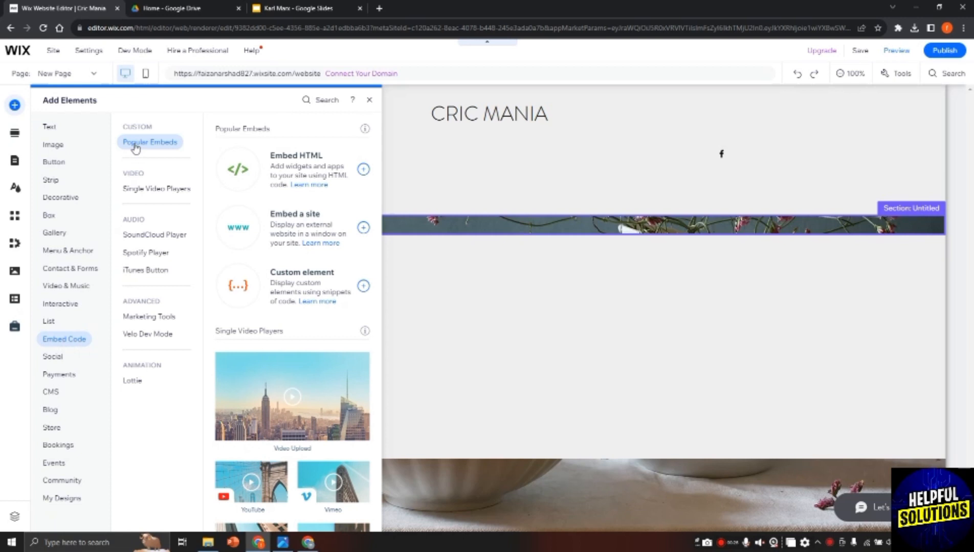
mouse_move(280, 237)
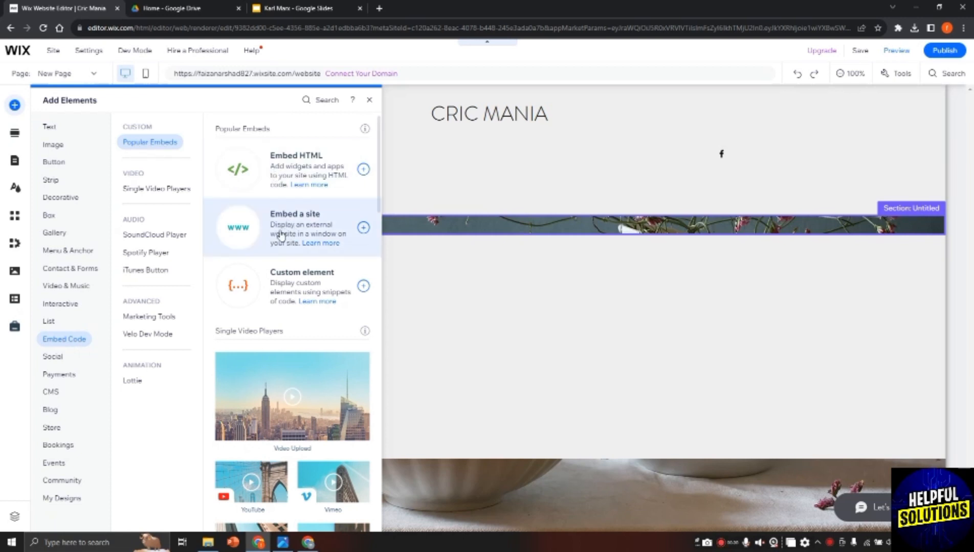
mouse_move(293, 221)
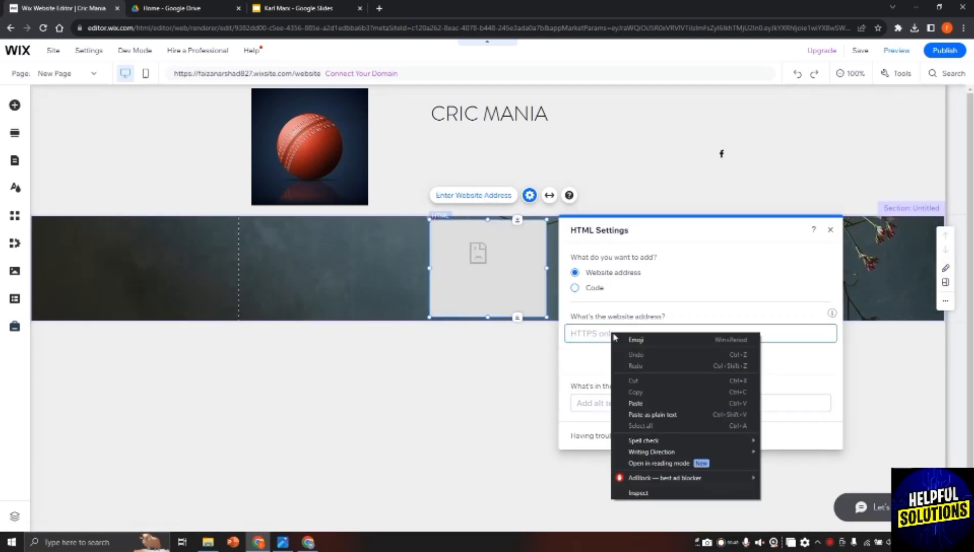
mouse_move(647, 404)
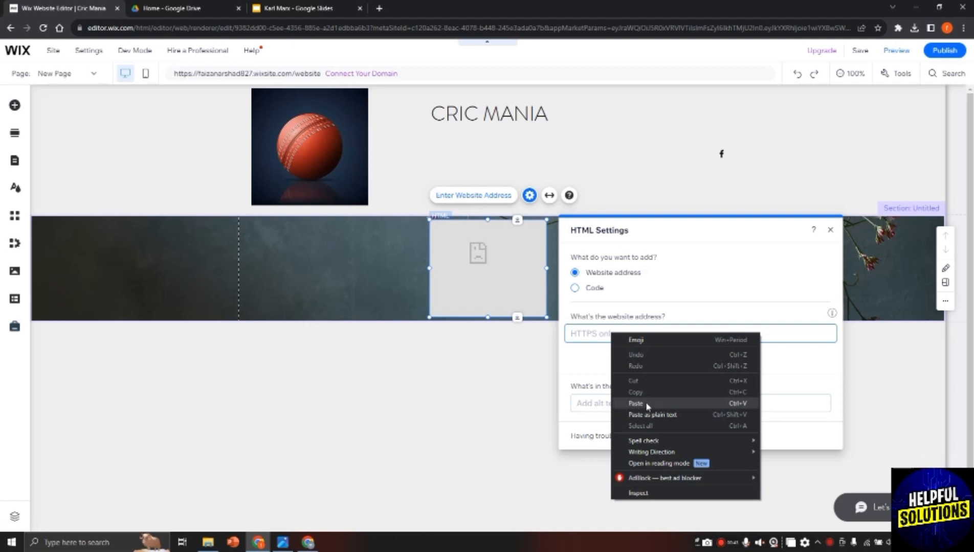
Step: Paste the copied Slides link as the embed's website address and apply it
click(636, 405)
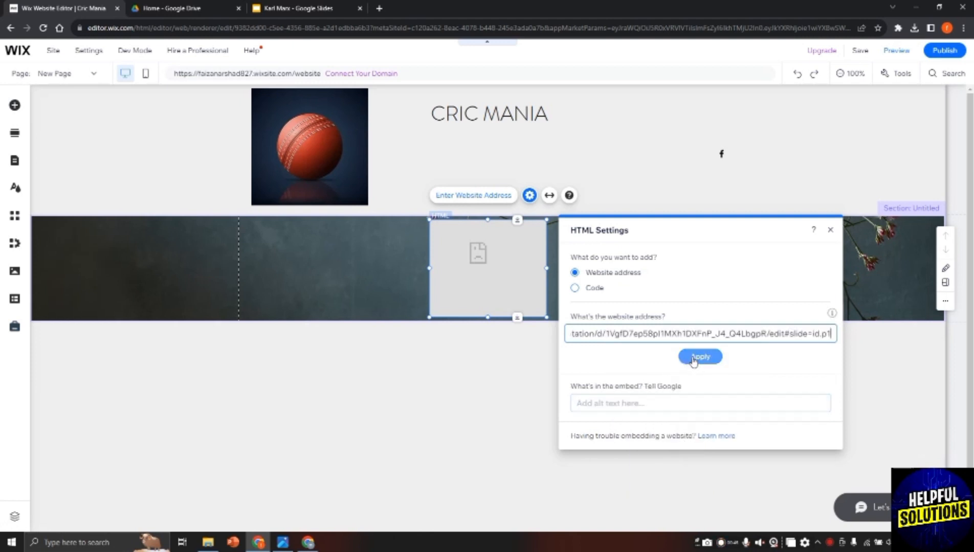
click(700, 357)
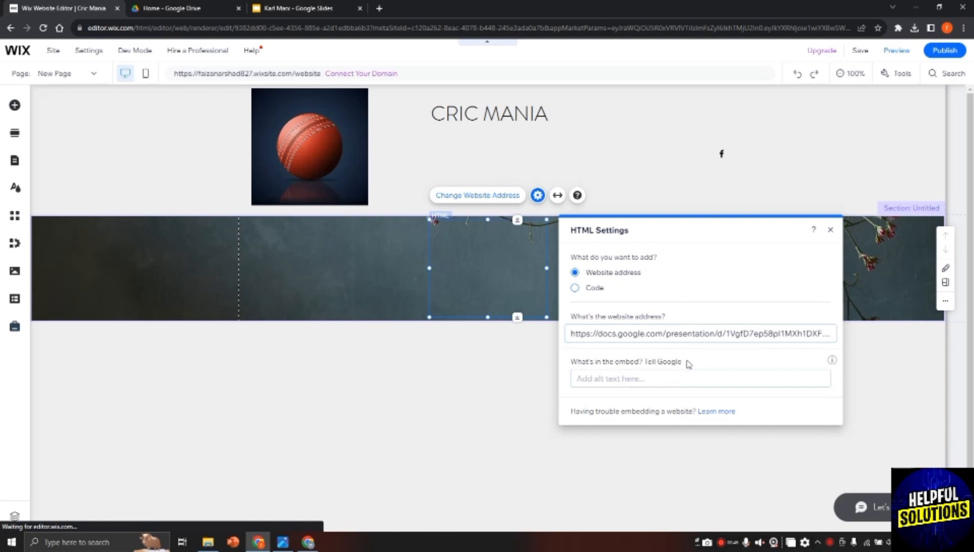